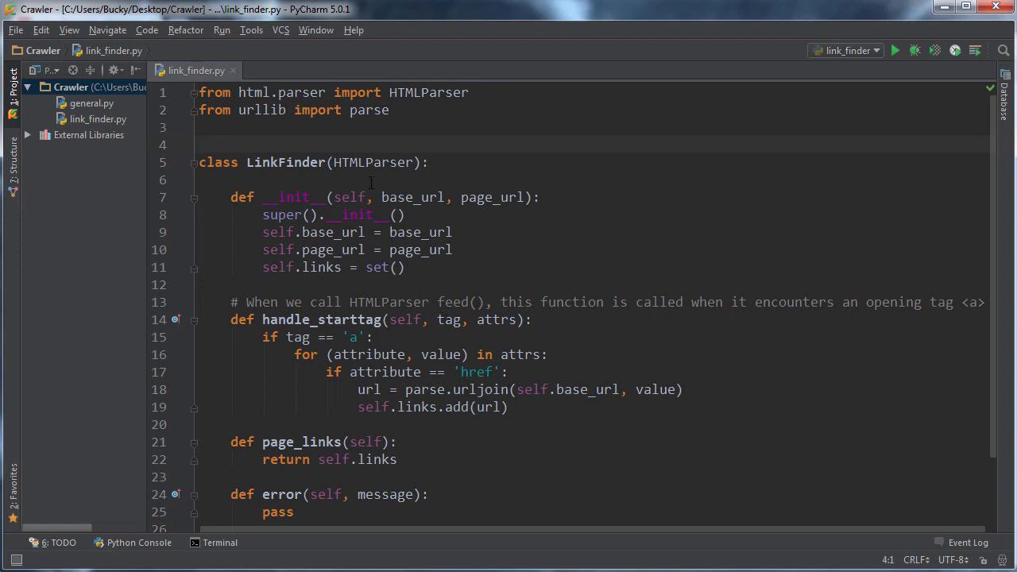
Show the context menu of the Crawler project folder, ready to add a new file
right_click(70, 86)
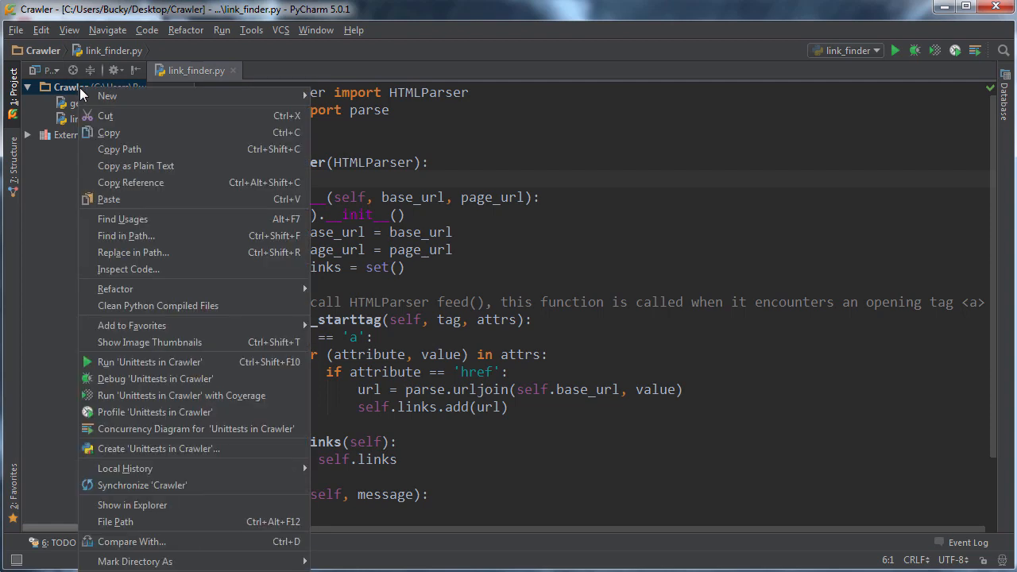